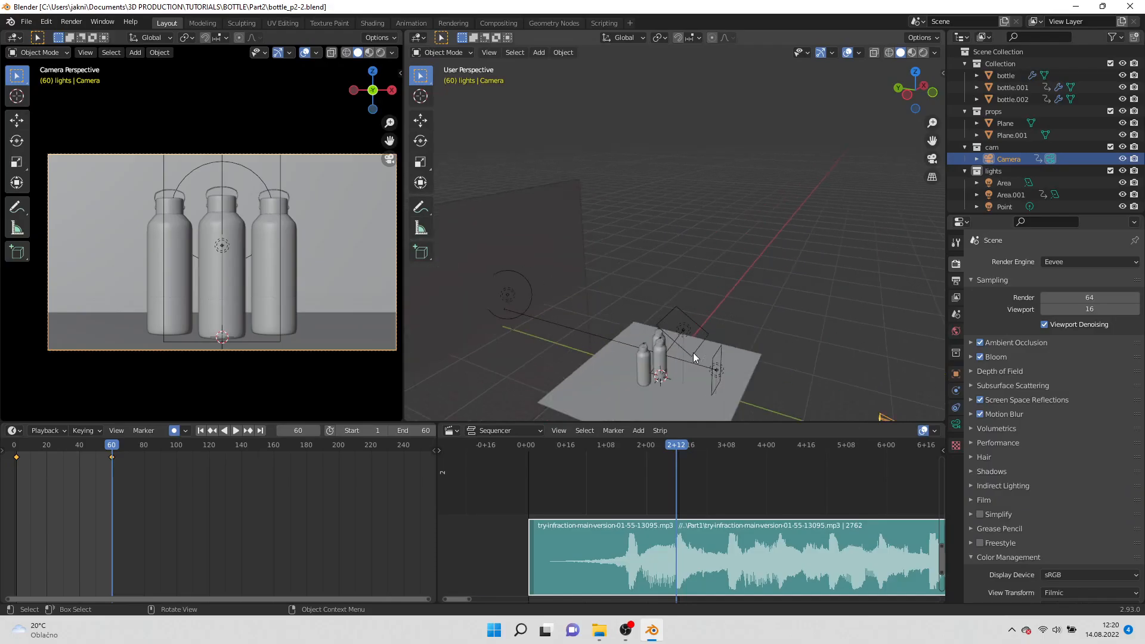
Delete the ground Plane object and confirm the deletion.
key(X)
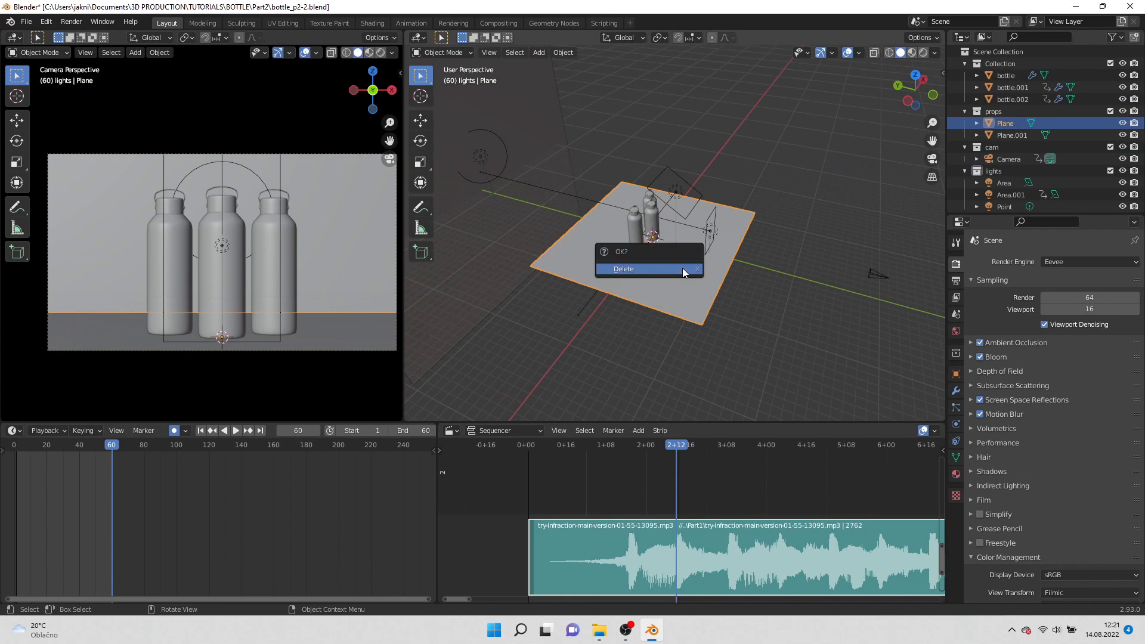
click(623, 269)
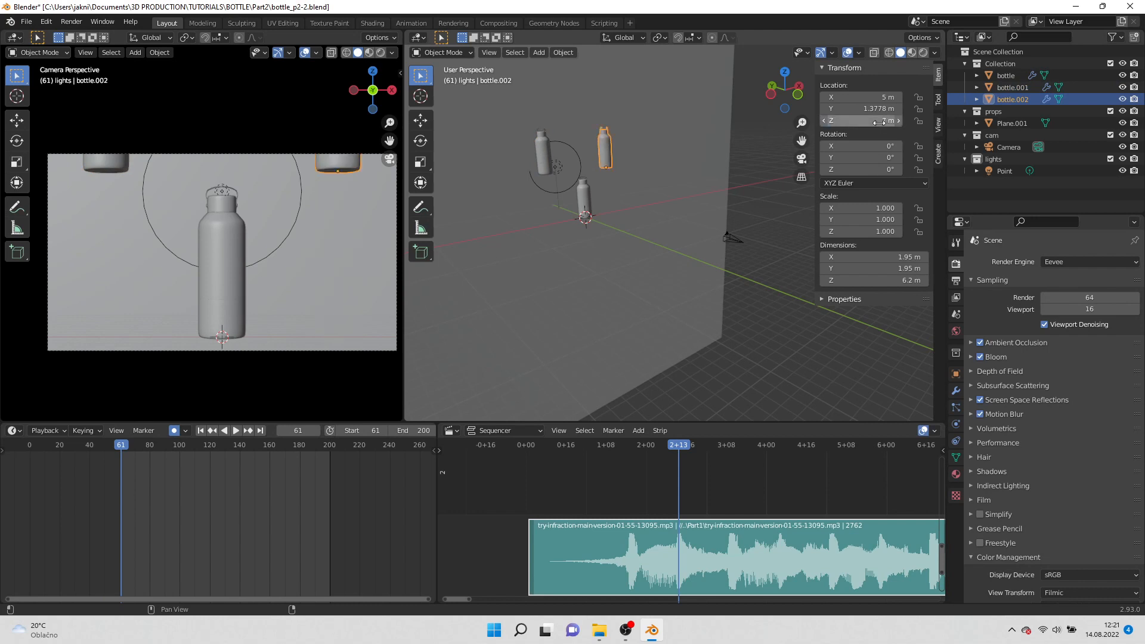
Set the bottles' starting height at Z -7 and select the first and third bottles.
click(1004, 74)
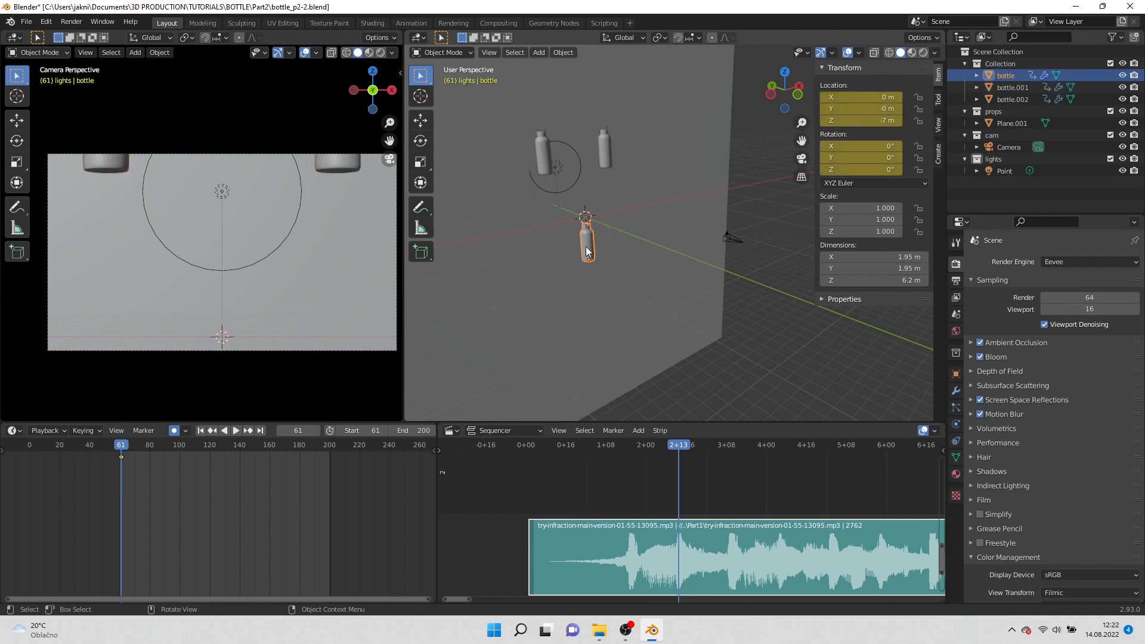
click(260, 429)
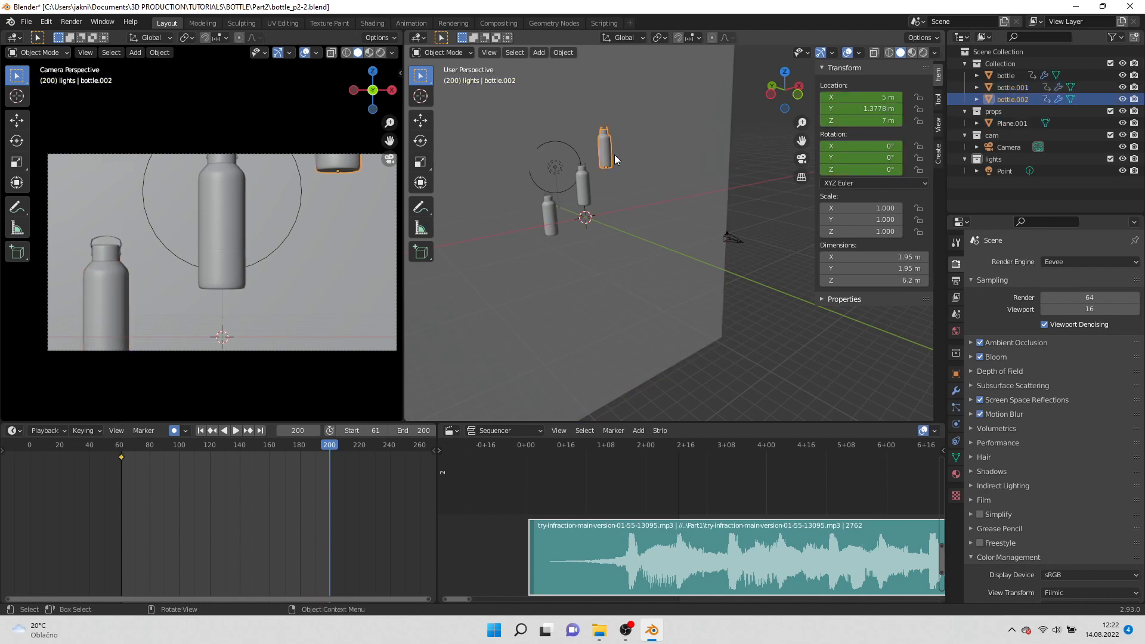
click(861, 121)
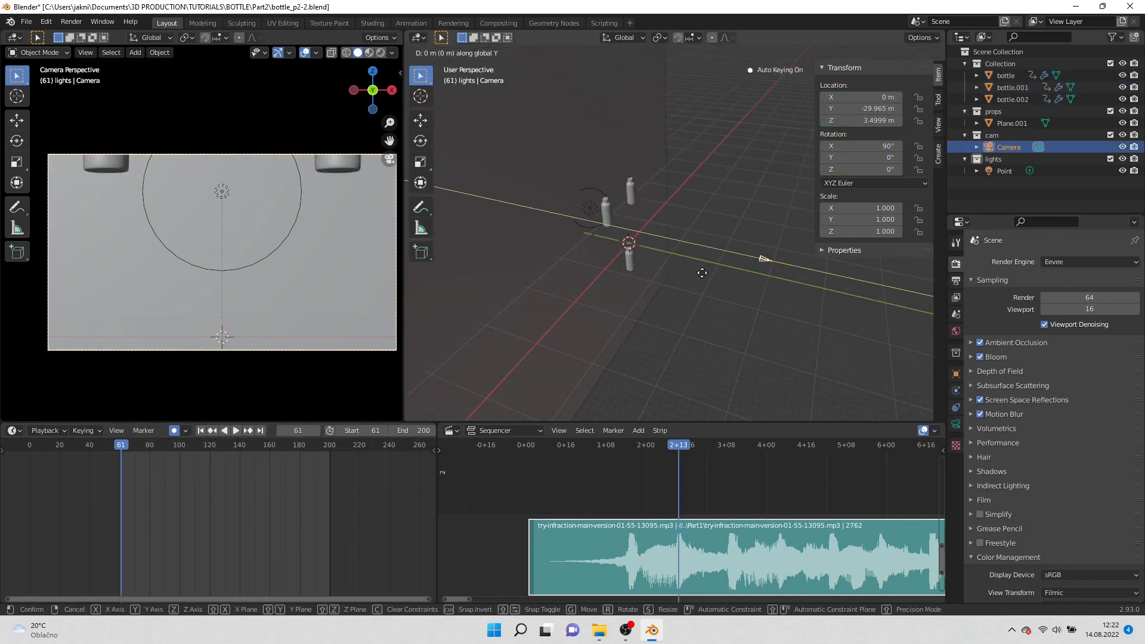
mouse_move(856, 298)
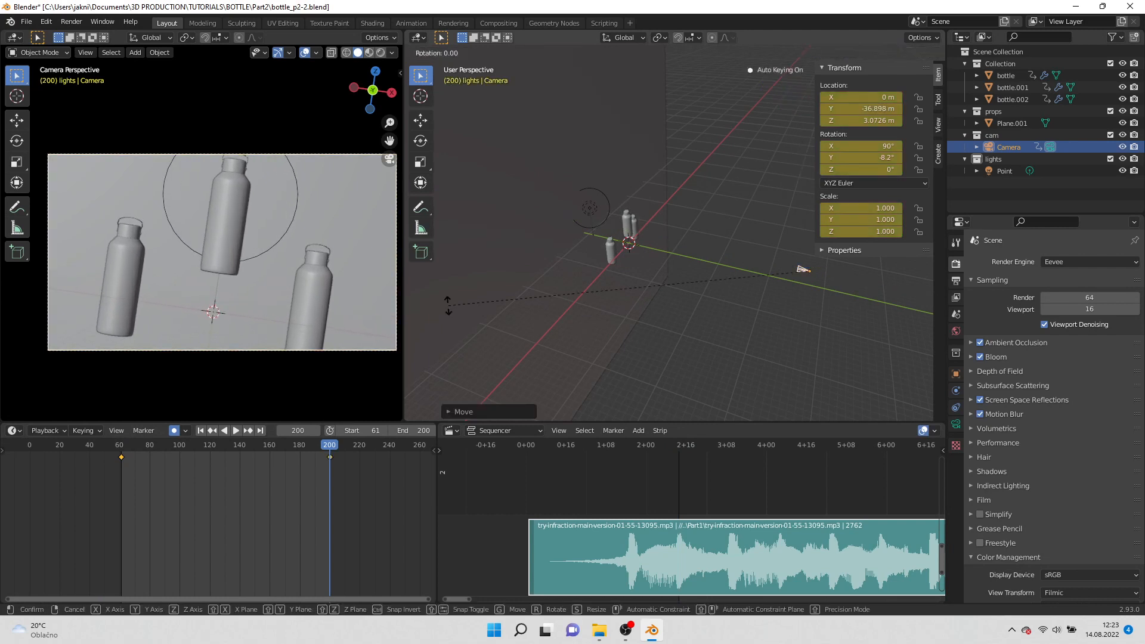
mouse_move(799, 269)
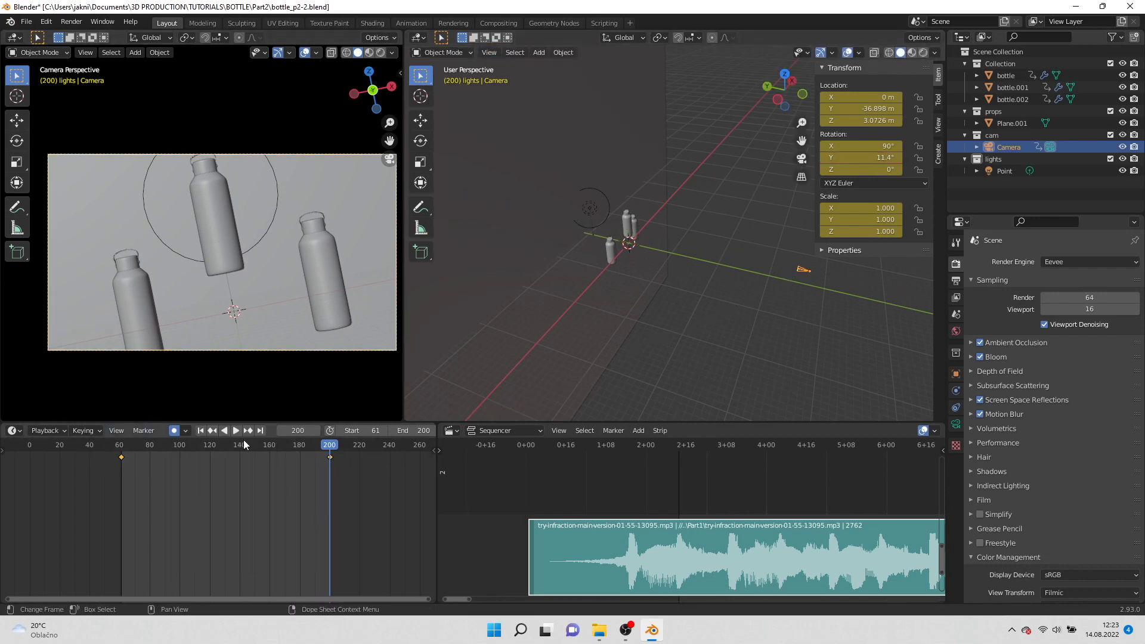
Play back the camera's pull-back and tilt animation, then stop it.
click(224, 430)
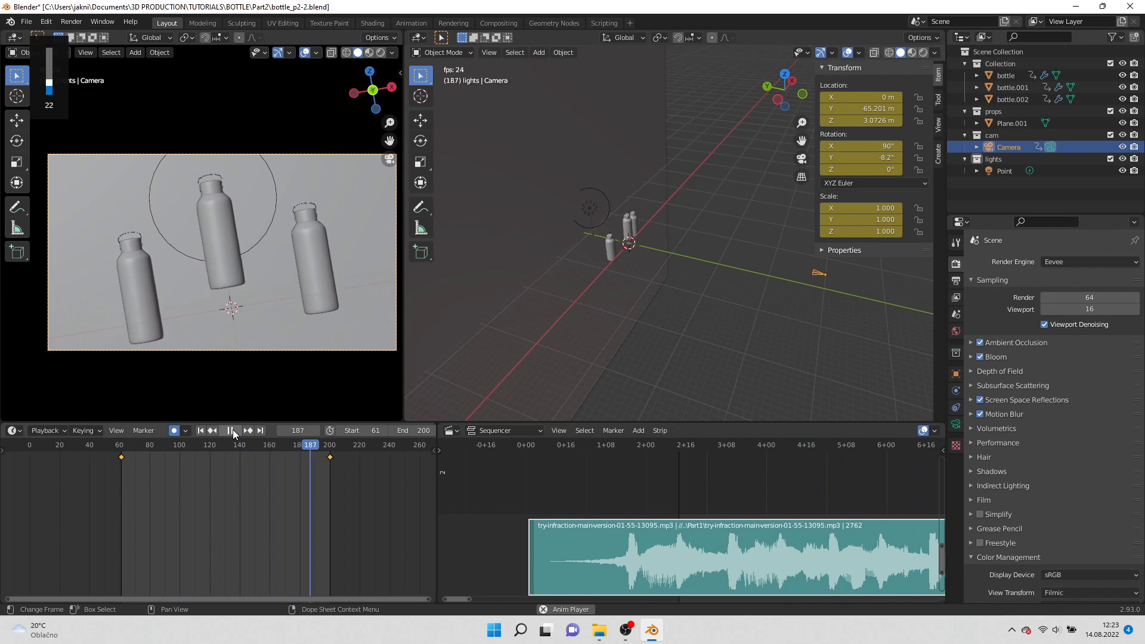
click(227, 430)
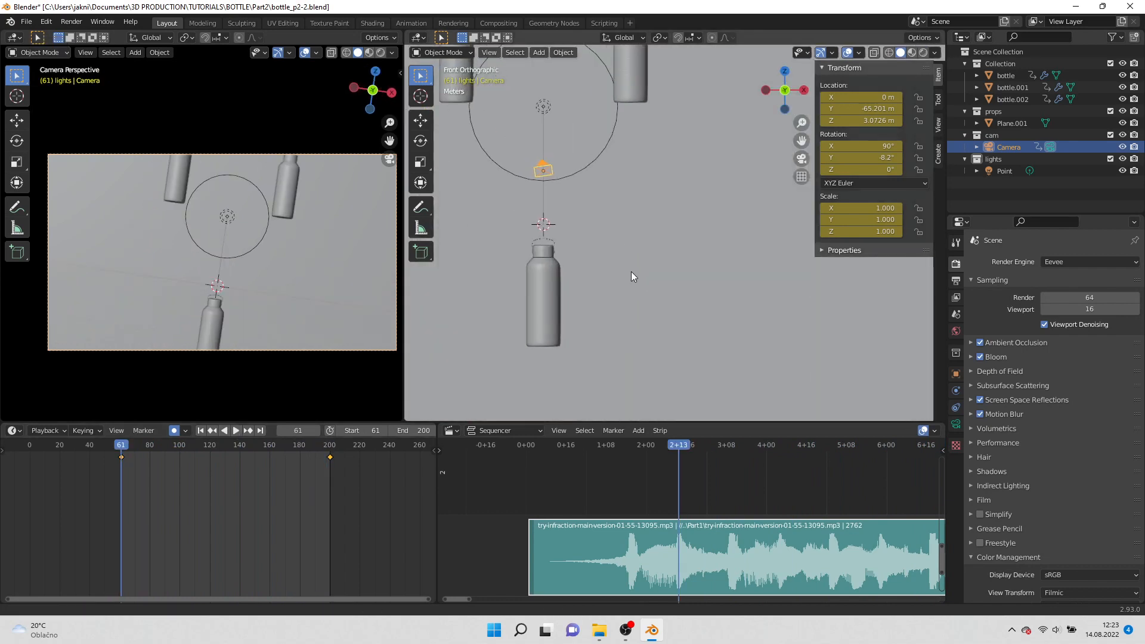
Add an area light and move the area lights beside the bottles.
click(539, 51)
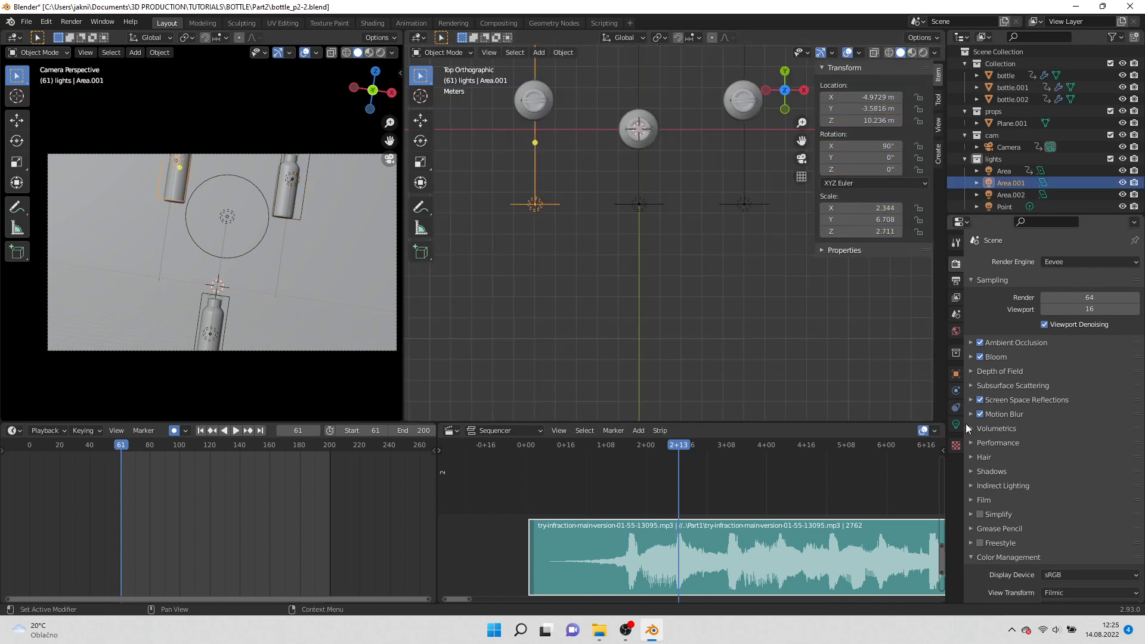
key(g)
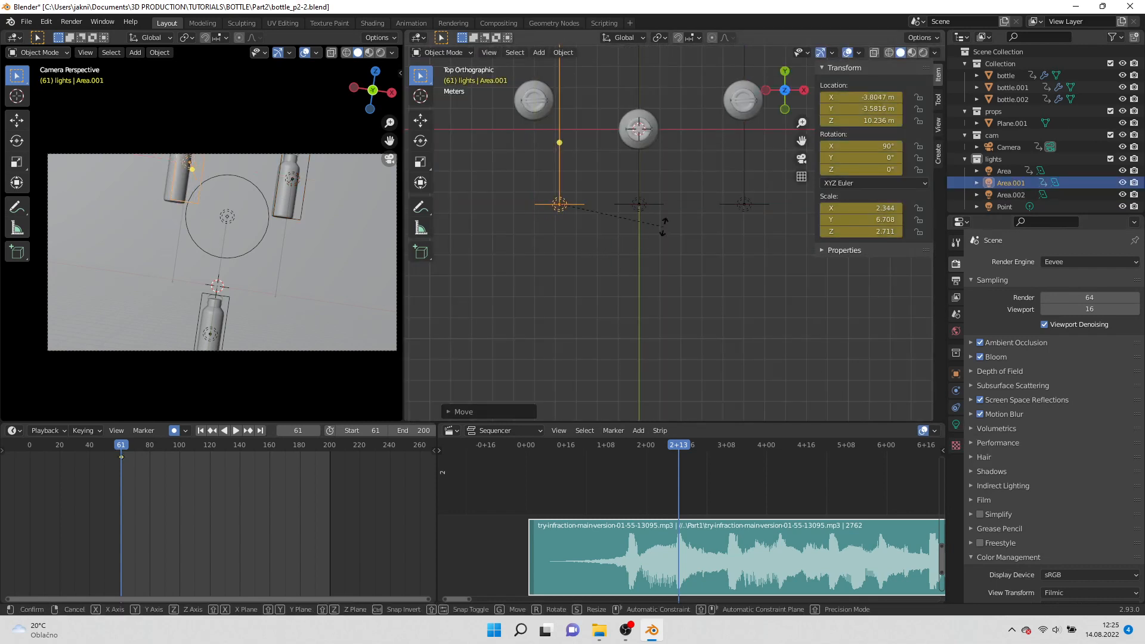
mouse_move(657, 186)
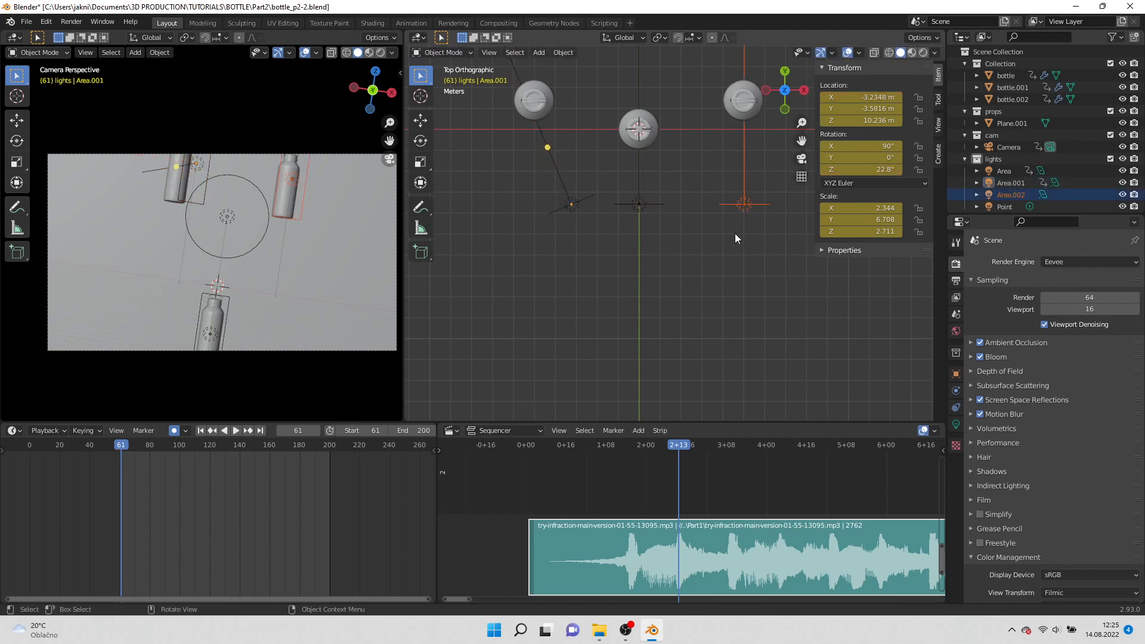
key(g)
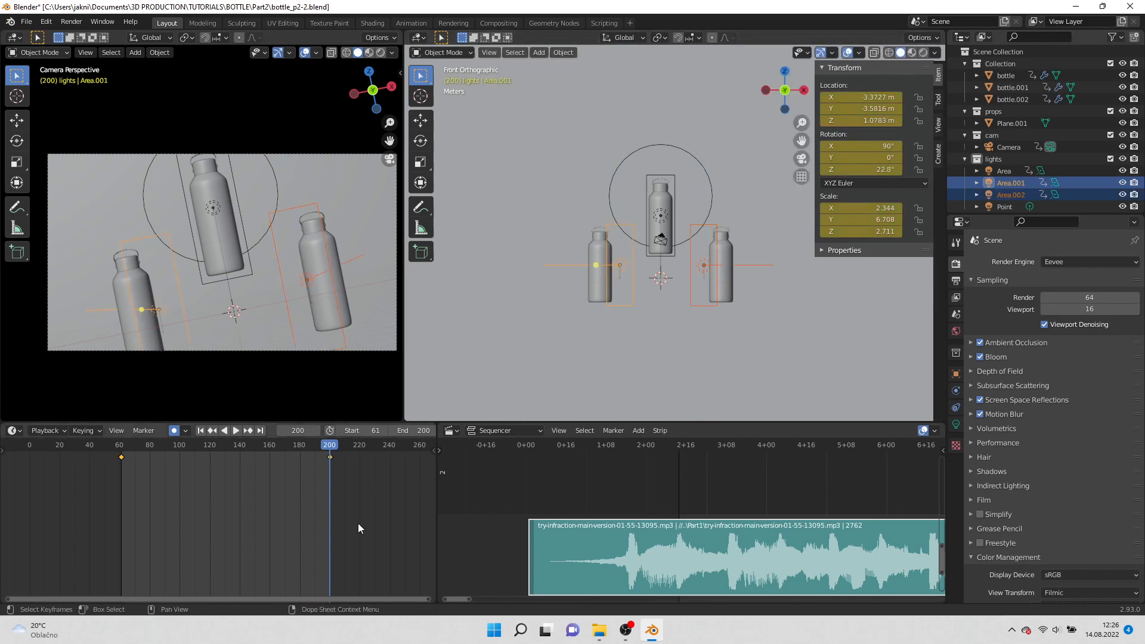
mouse_move(282, 455)
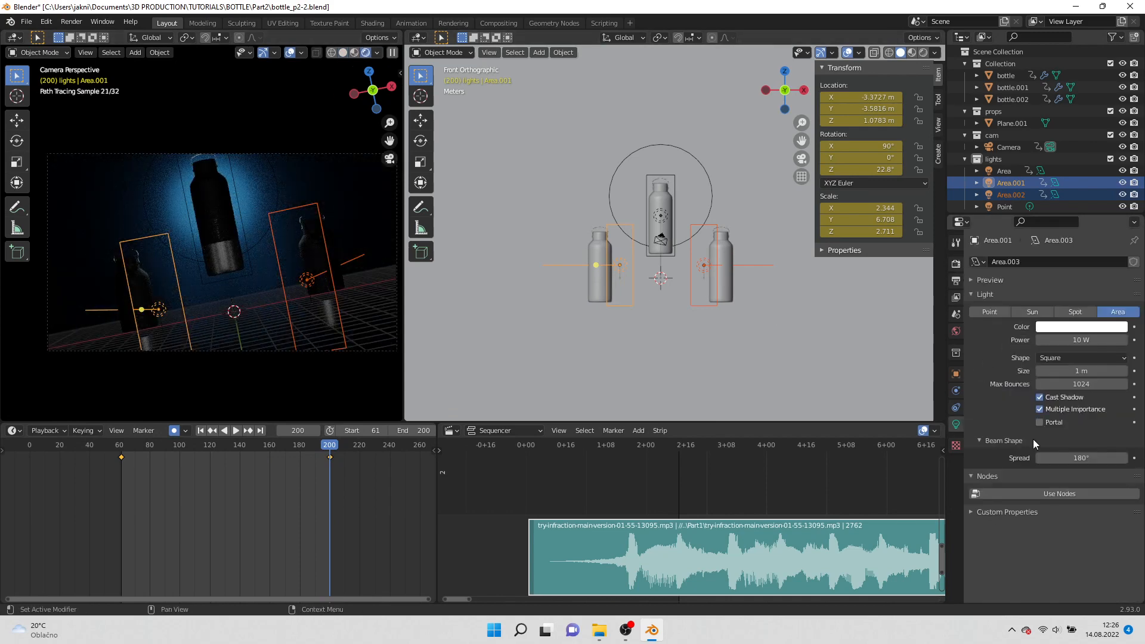
Set the centre area light to 600 W and switch the render engine to Eevee.
click(222, 430)
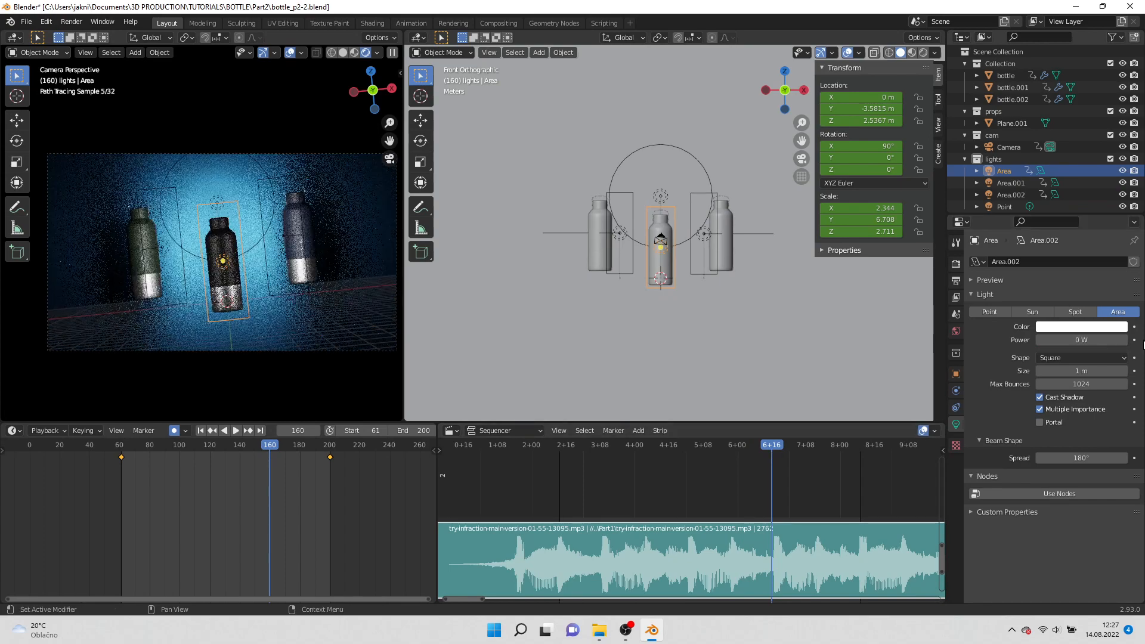
click(235, 430)
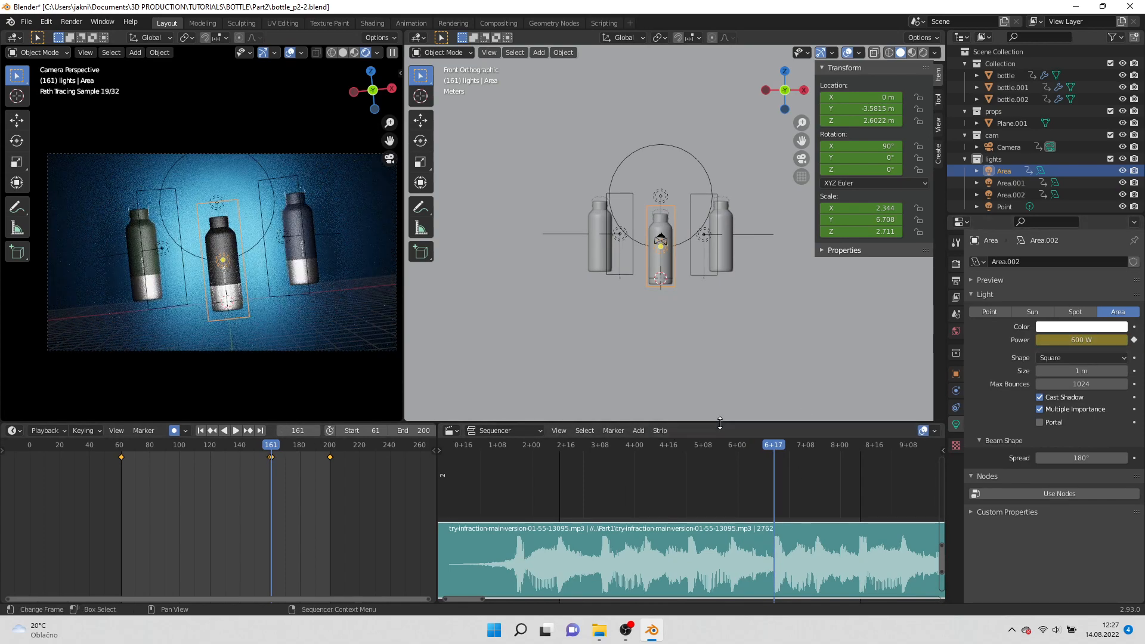
click(955, 243)
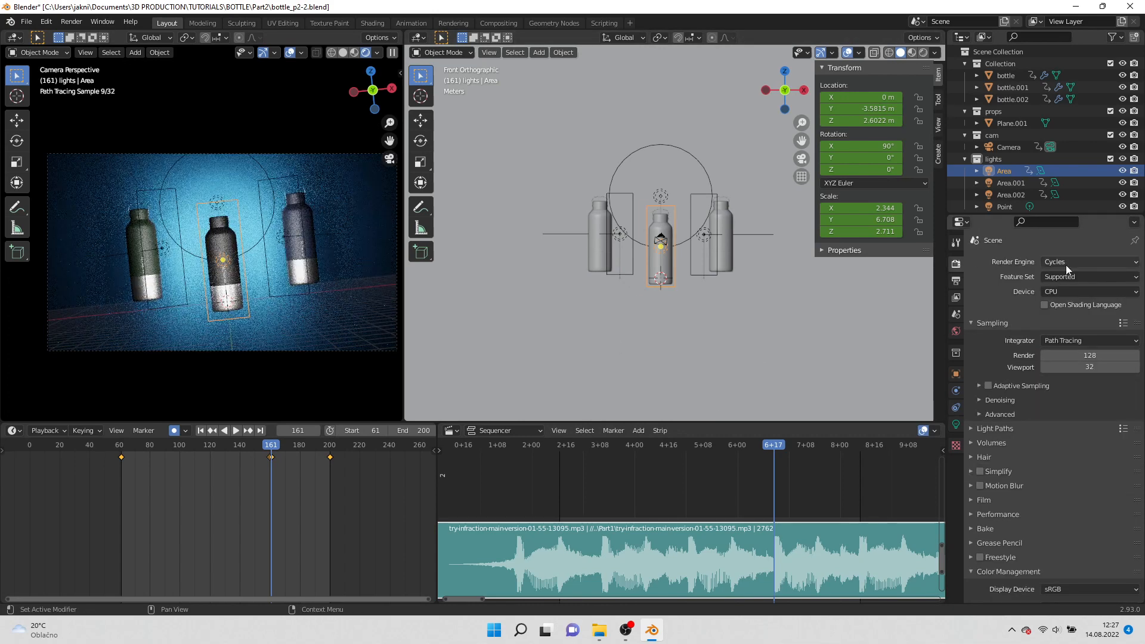
click(1087, 261)
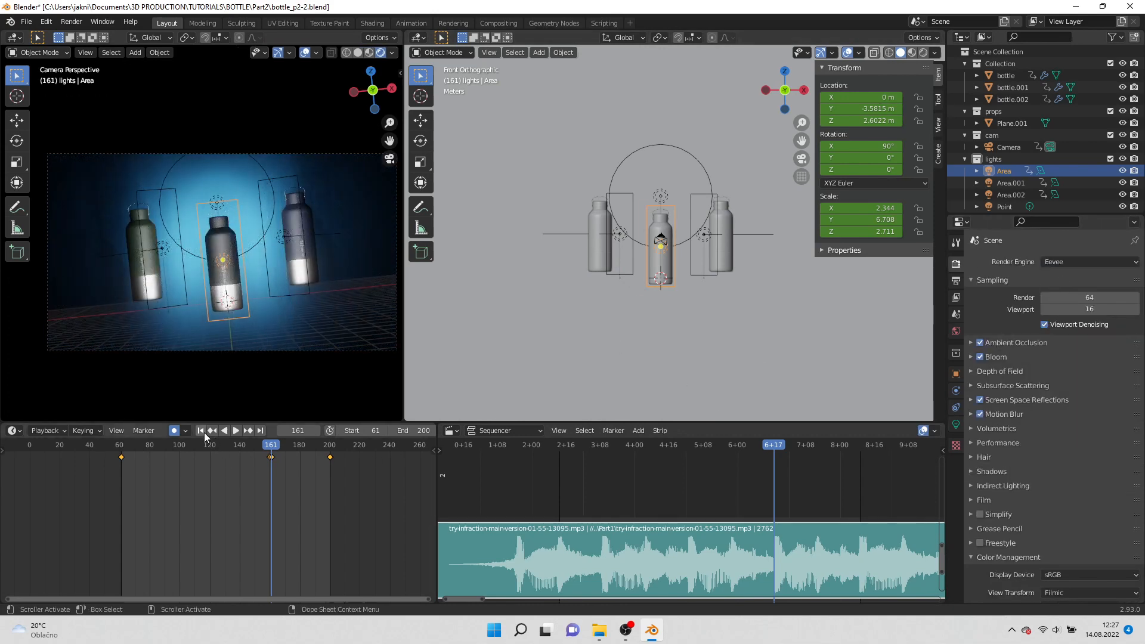
Play the animation, stop back at frame 61, and use Material Preview shading.
click(235, 430)
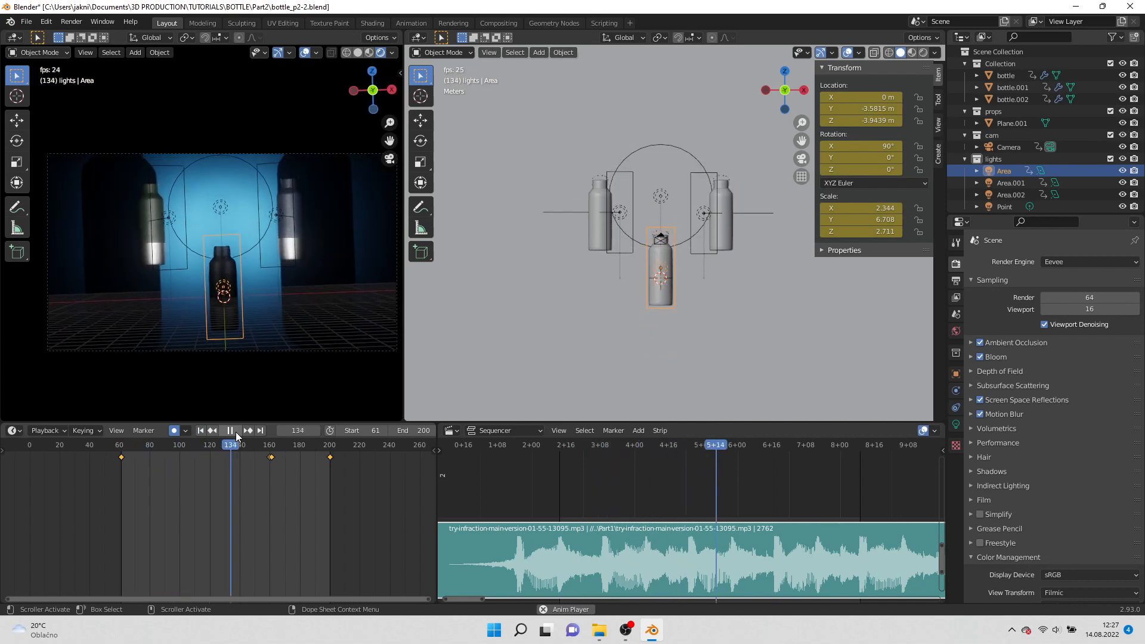
click(229, 430)
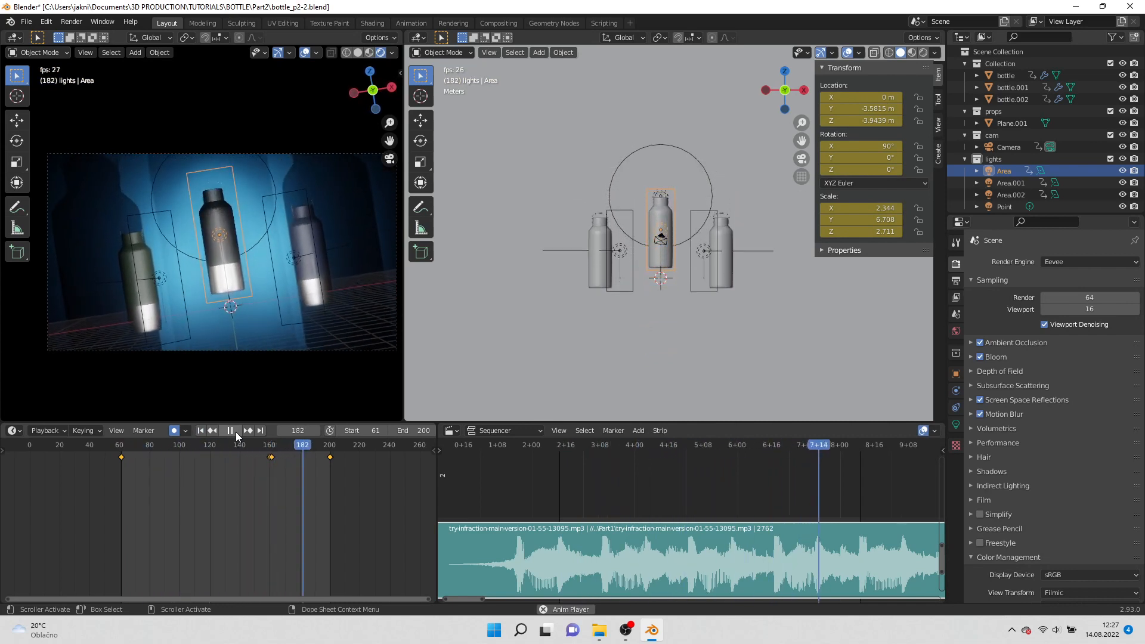
click(228, 429)
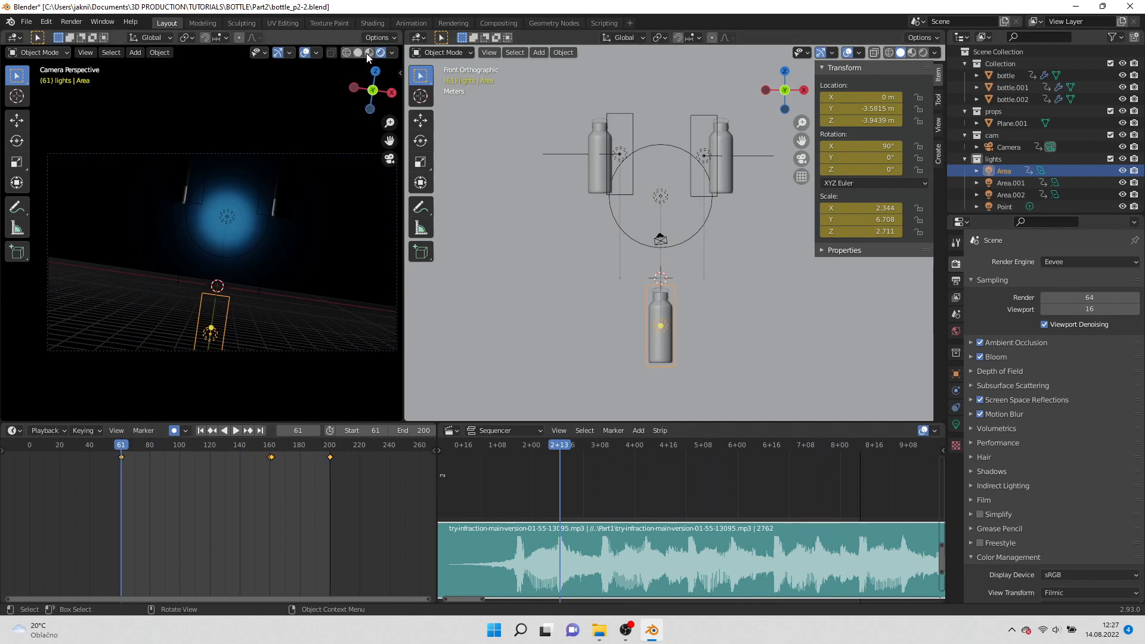
click(358, 51)
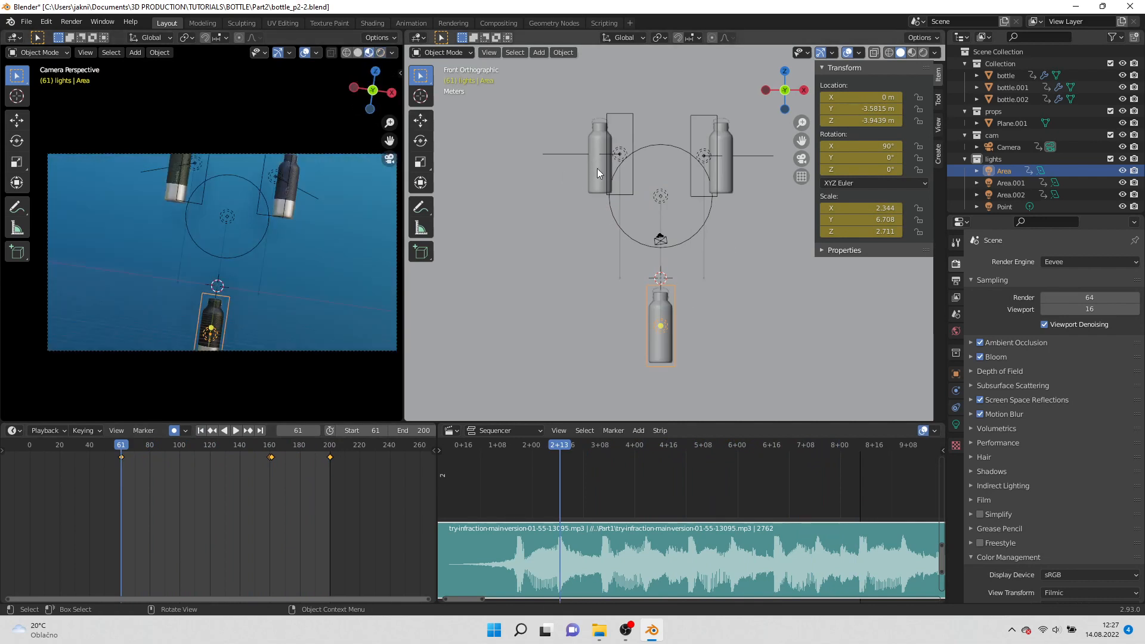
Tilt the right-hand bottle 45° around Z and select it.
click(599, 153)
text(45)
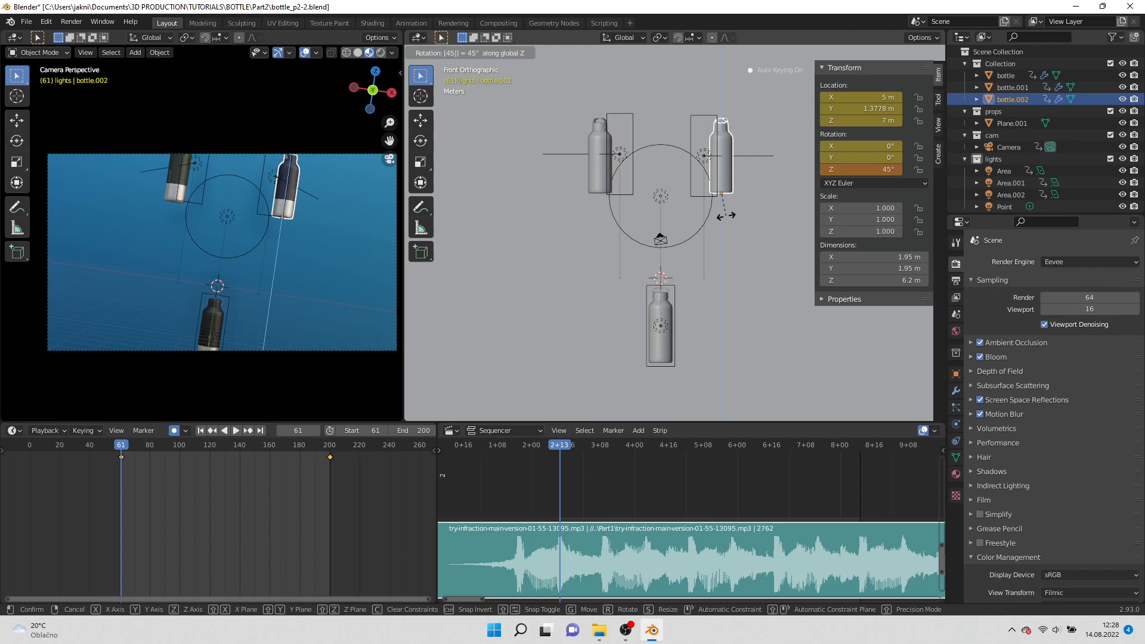
click(635, 341)
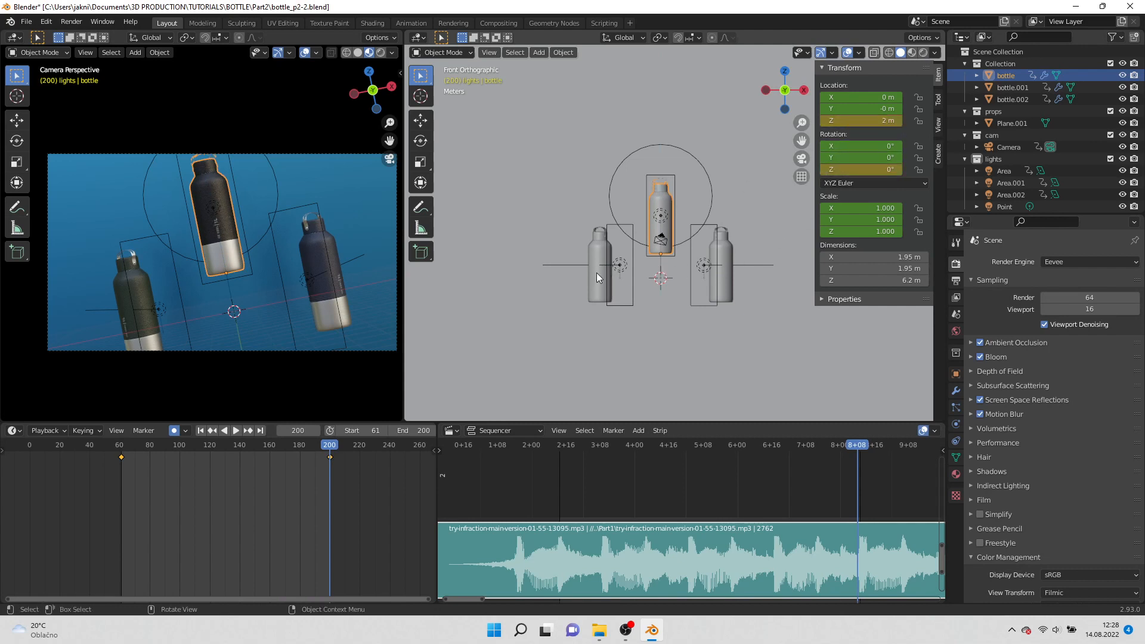
click(598, 270)
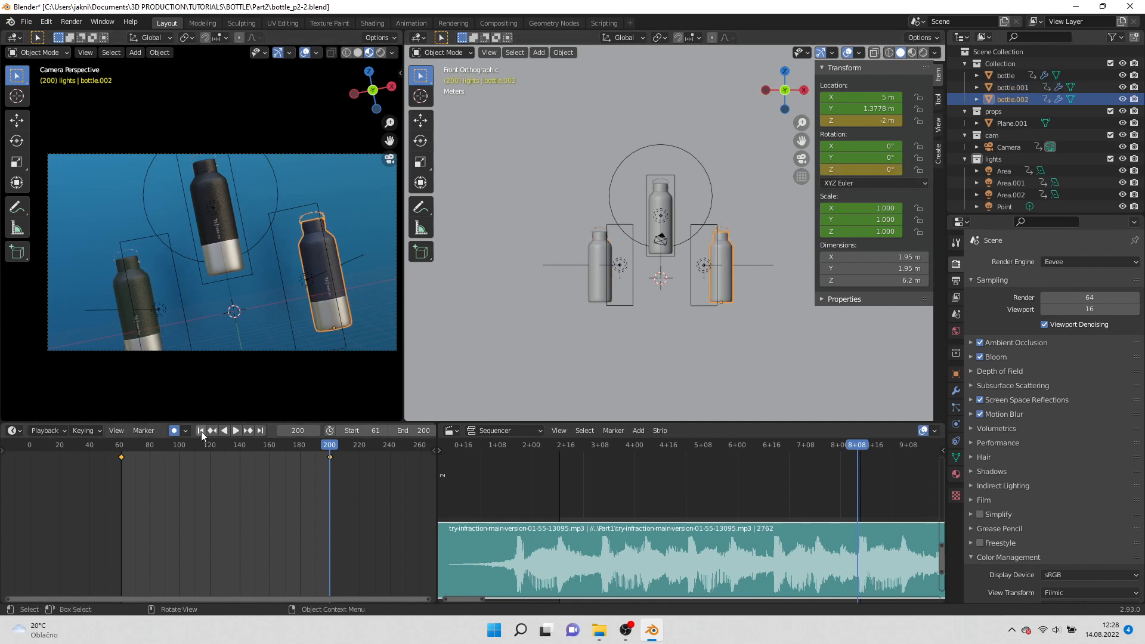
Replay the animation from frame 61 to check the bottles' motion.
click(211, 429)
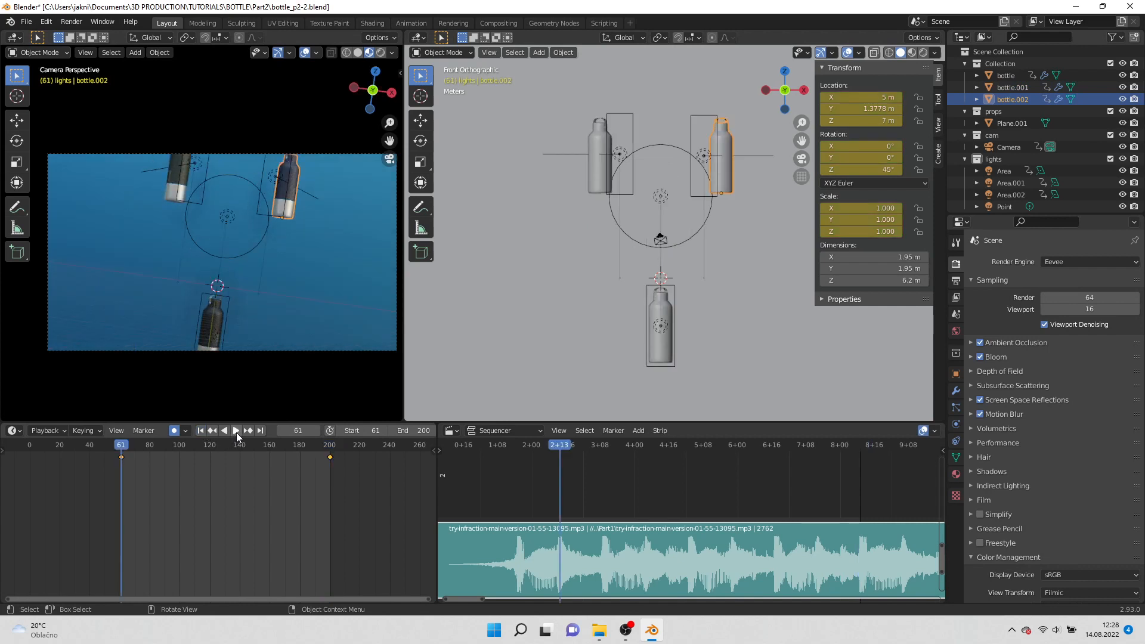
click(234, 430)
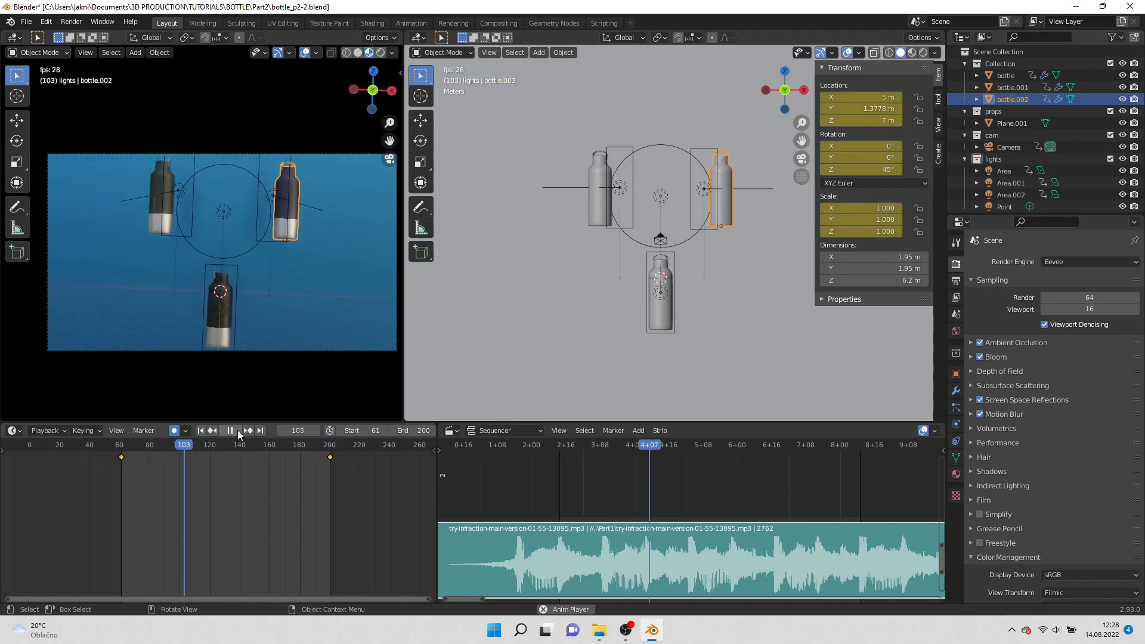
click(229, 430)
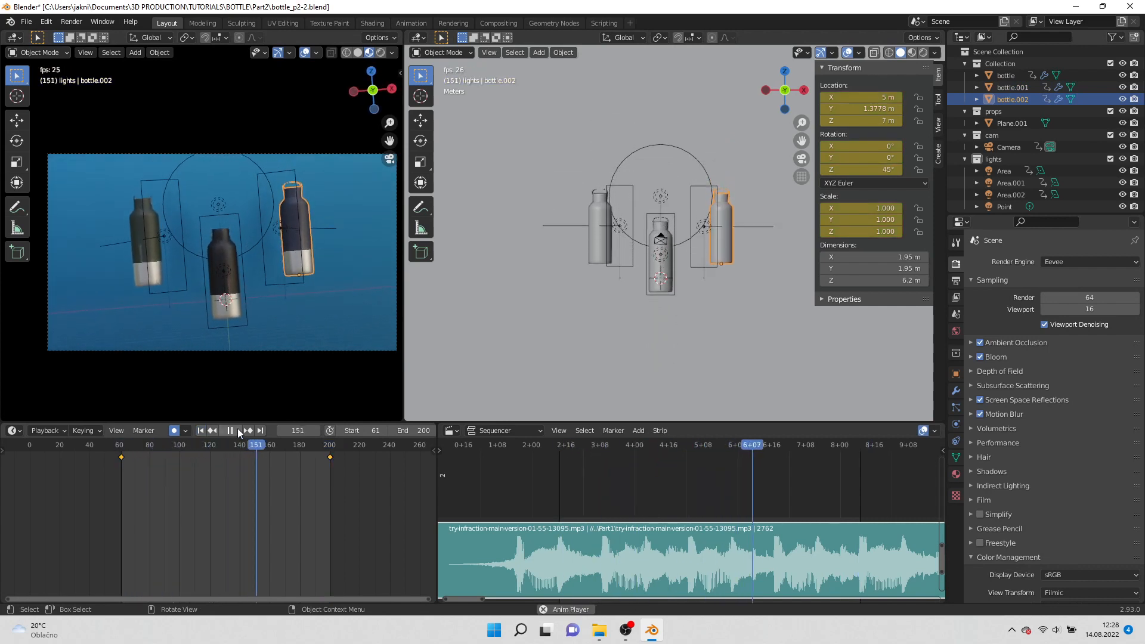
click(229, 429)
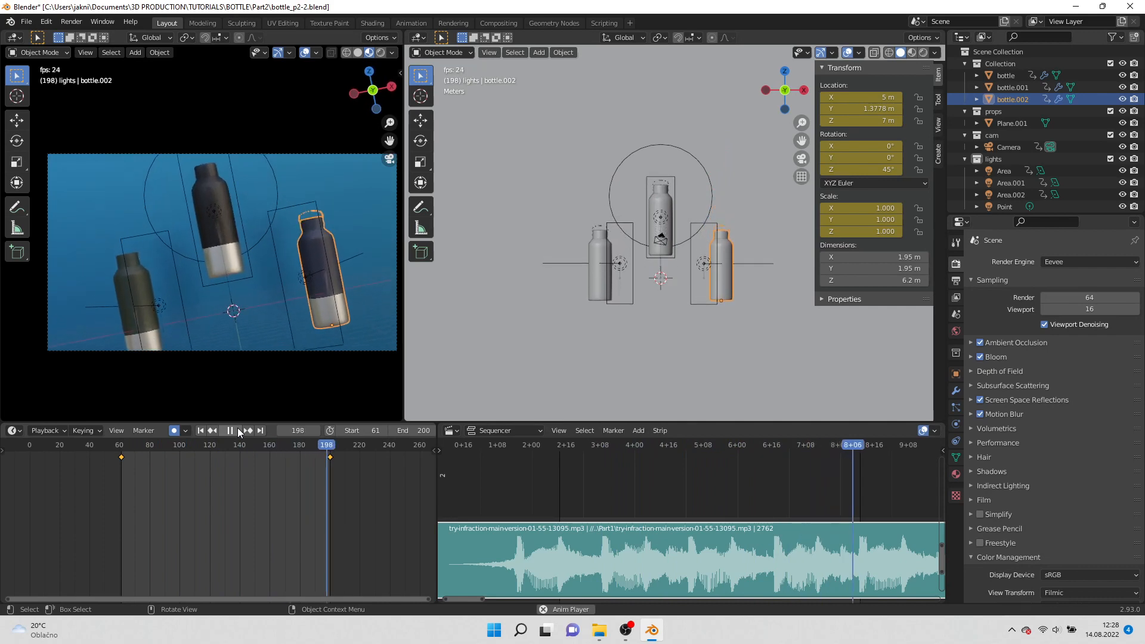
Enter the Shading workspace in camera view and select Plane.001 to show its blue metallic material.
click(371, 23)
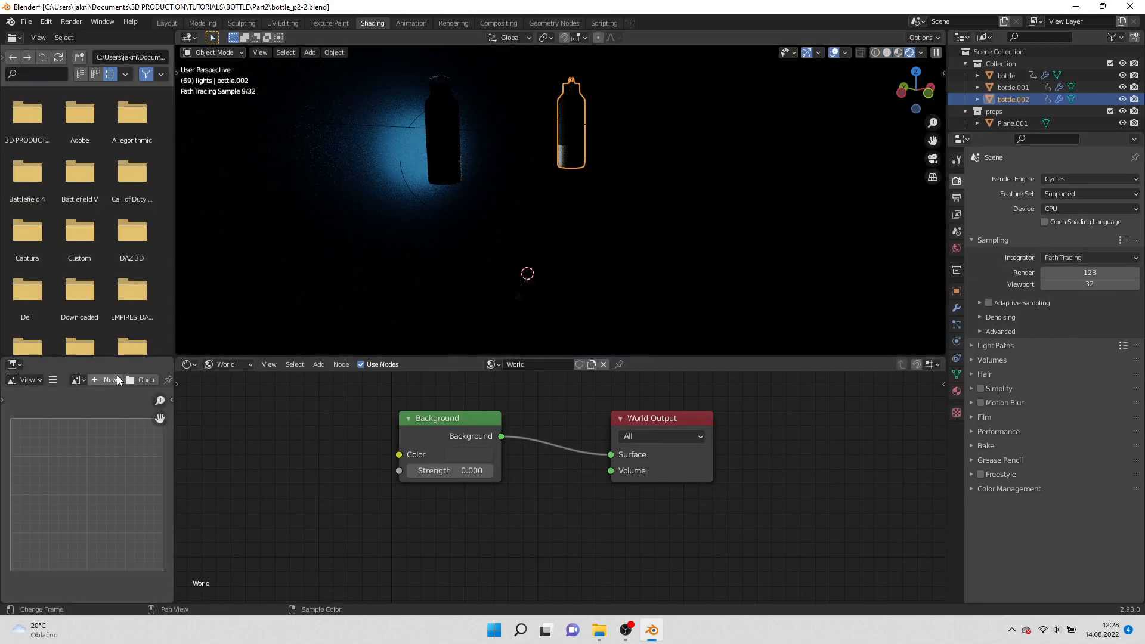
click(13, 363)
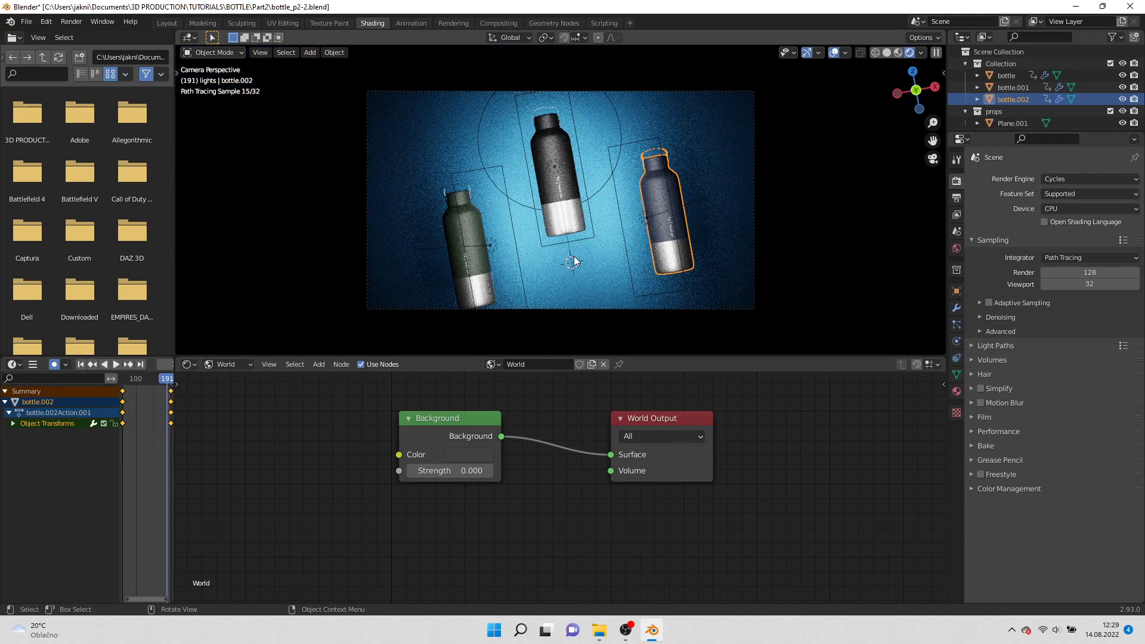
click(1011, 123)
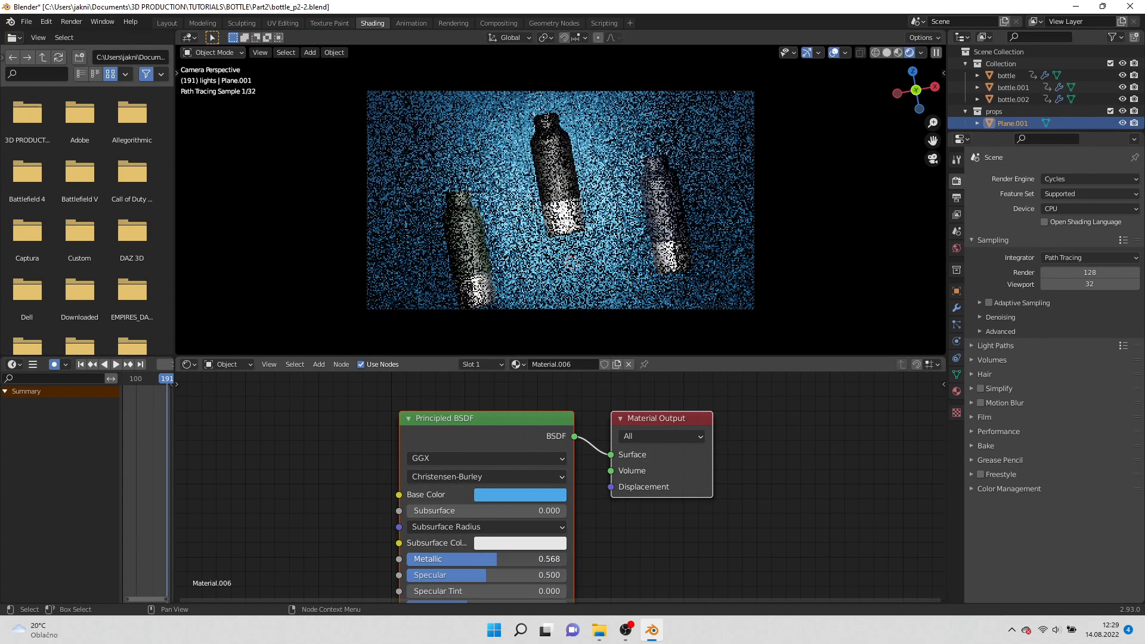
scroll(down, 3)
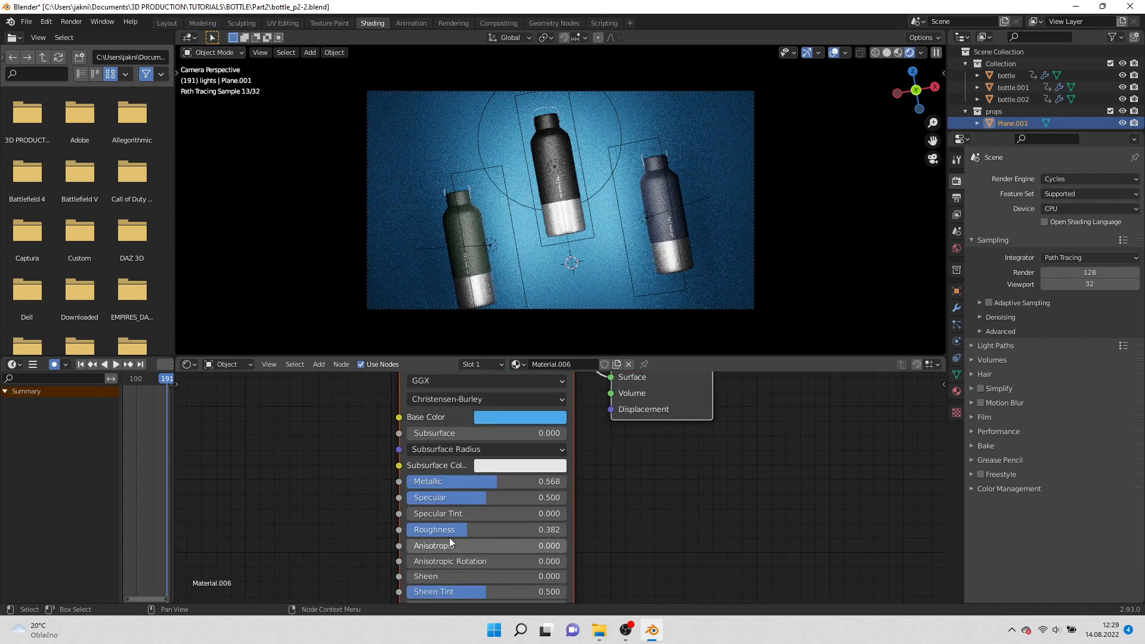